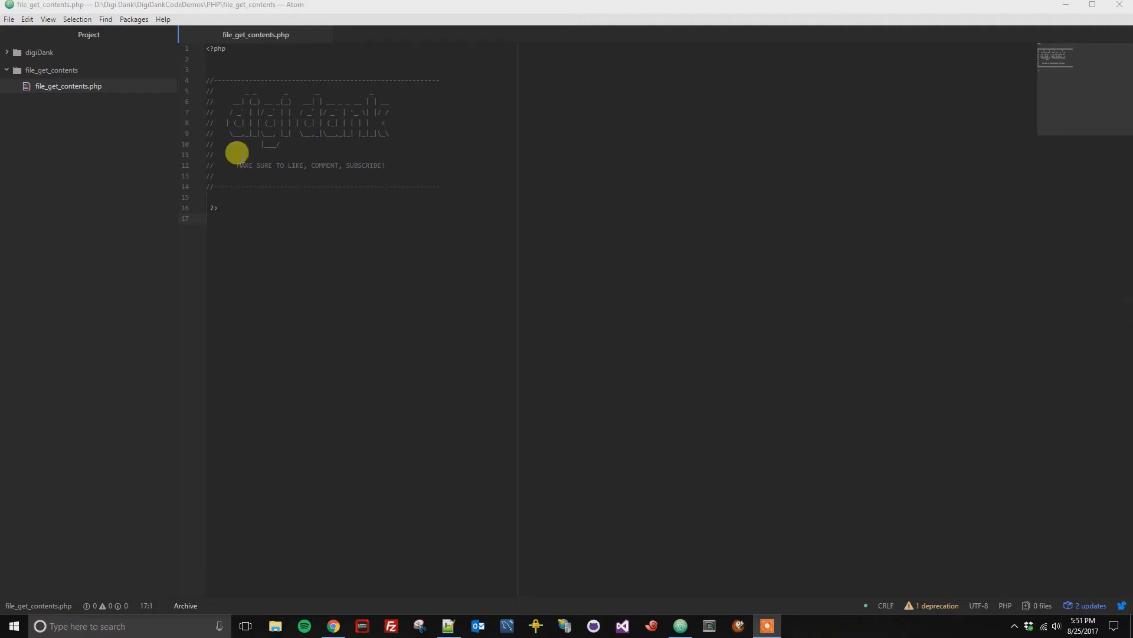
Step: Open the personal styles.less stylesheet from the File menu
{"action": "left_click", "coordinate": [10, 19]}
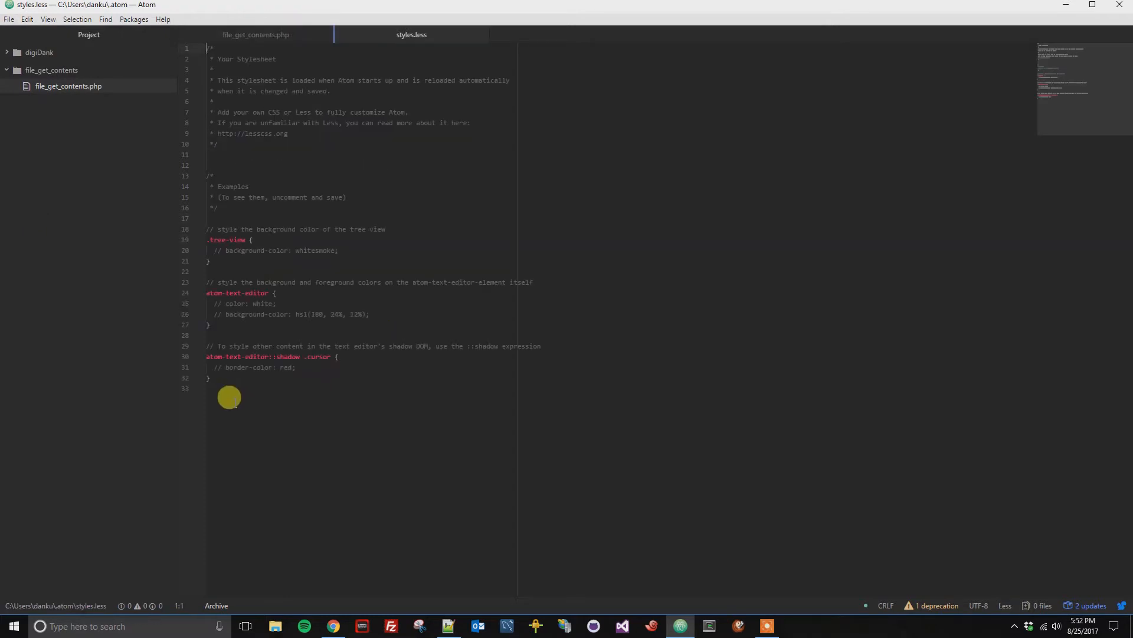
Step: Add the note "// Change the color of the comments" on a new line at the end of styles.less
{"action": "key", "text": "enter"}
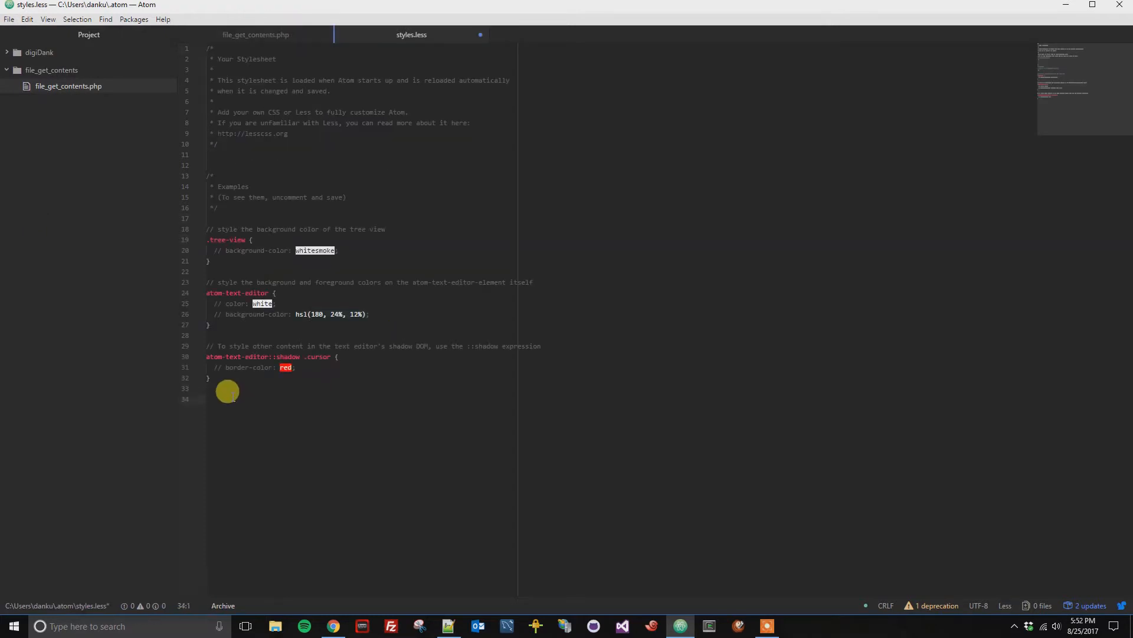
{"action": "type", "text": "*/"}
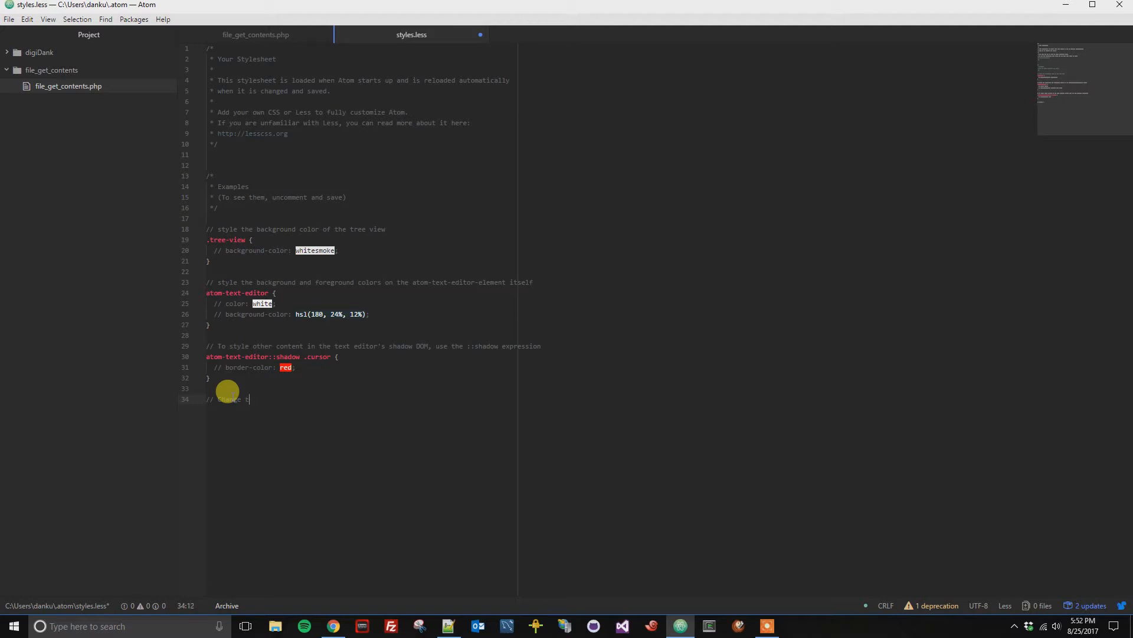
{"action": "type", "text": "he color of the comments"}
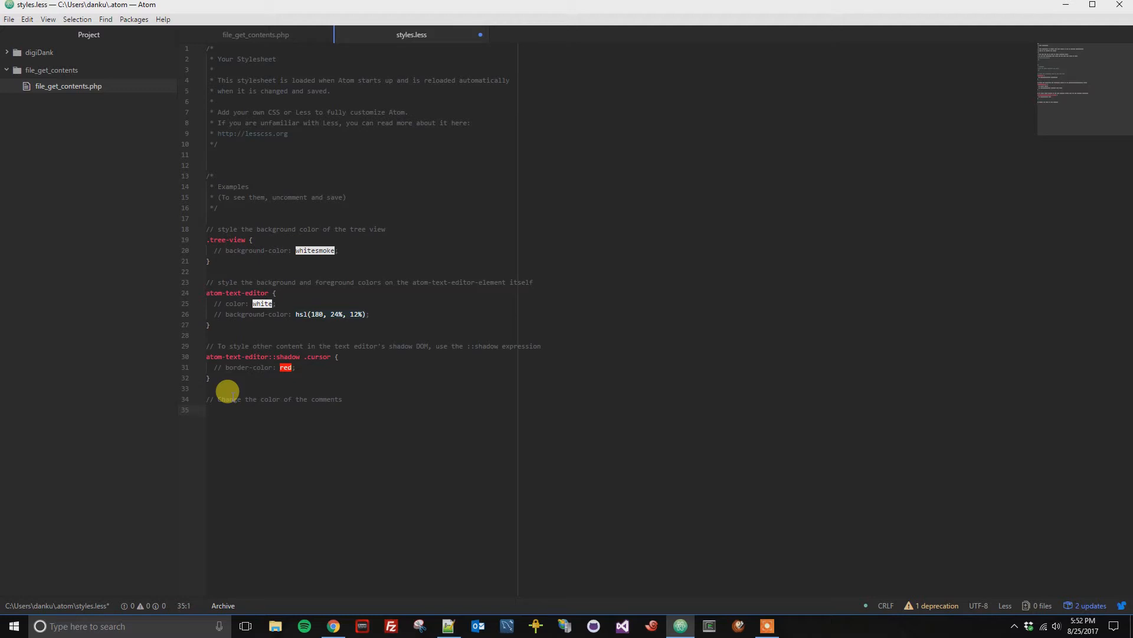
{"action": "left_click", "coordinate": [206, 410]}
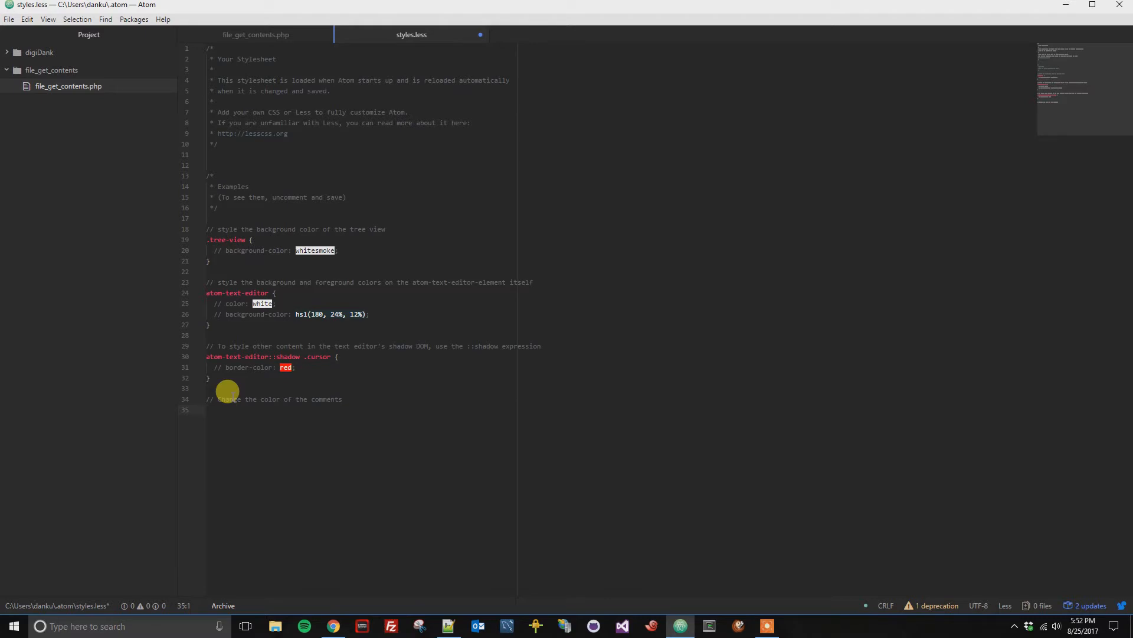
Step: Write an empty "atom-text-editor .syntax--comment{ }" rule block beneath the note
{"action": "type", "text": "atomm"}
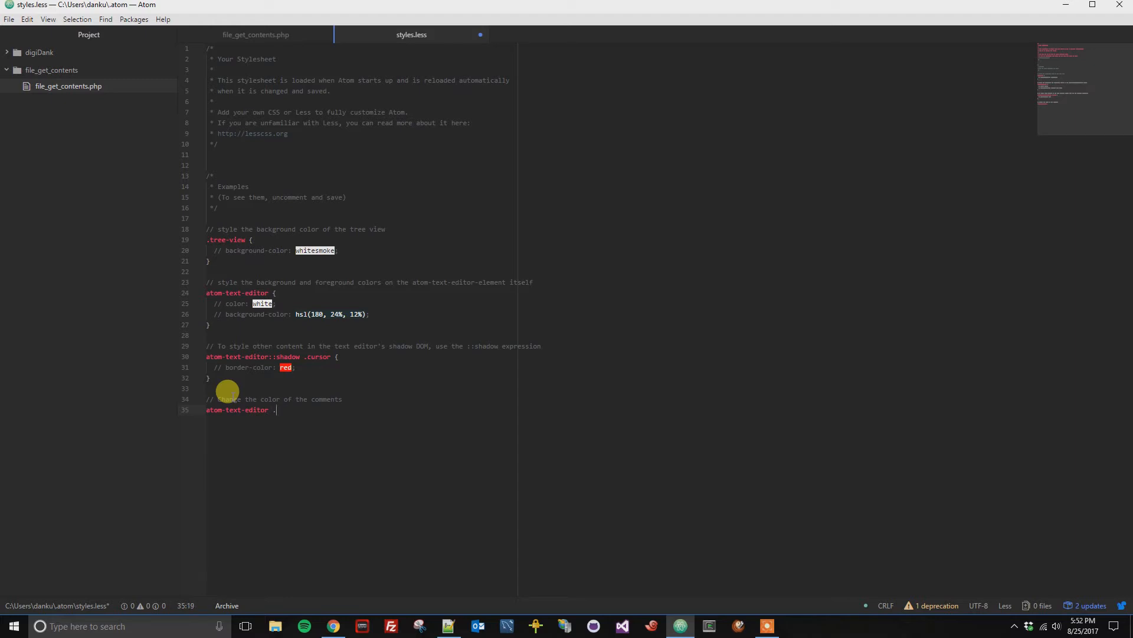
{"action": "type", "text": "syn"}
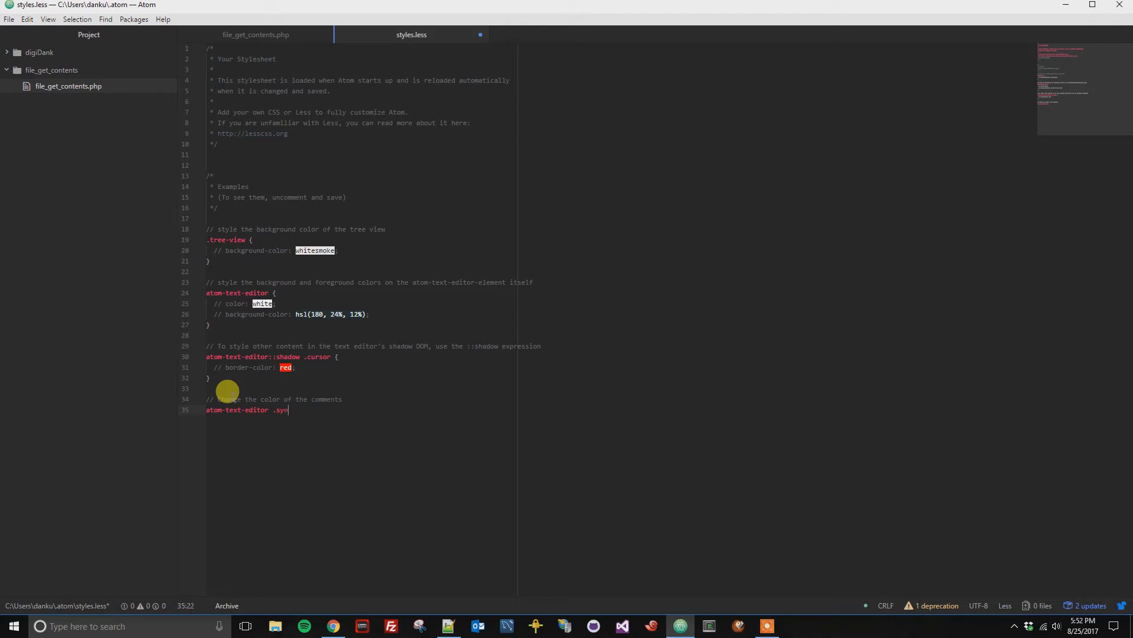
{"action": "type", "text": "tax"}
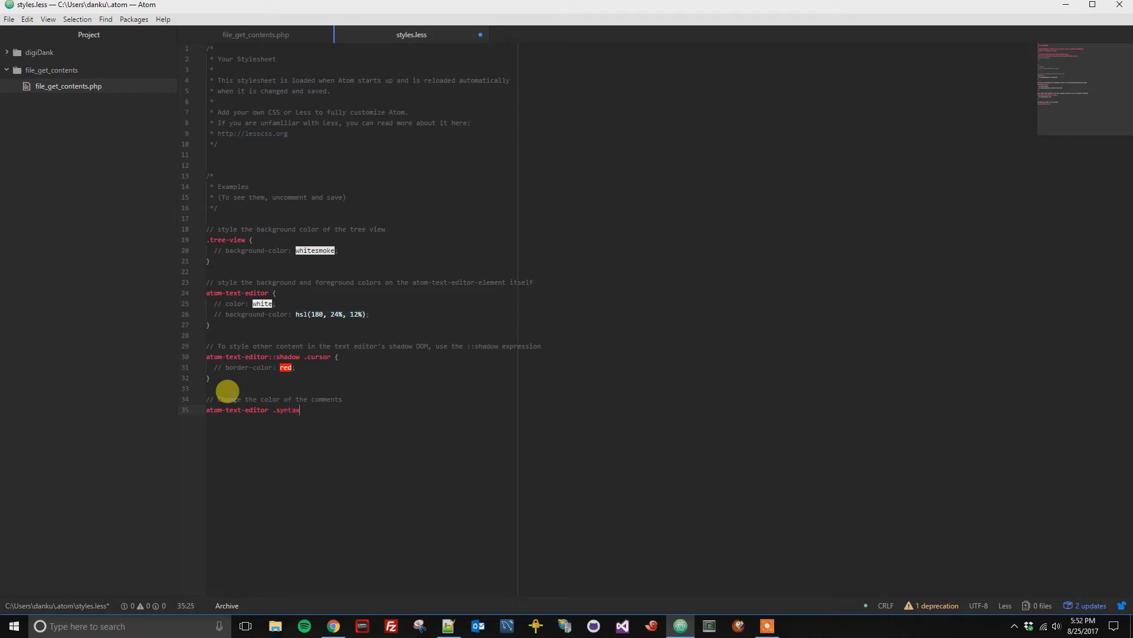
{"action": "type", "text": "--co"}
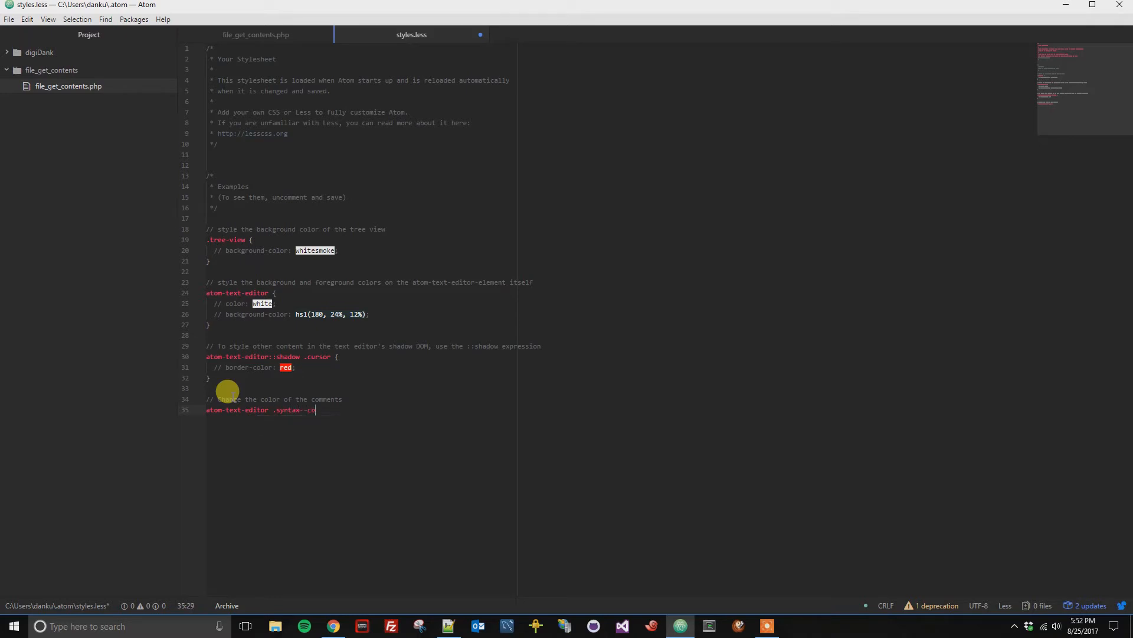
{"action": "type", "text": "mment"}
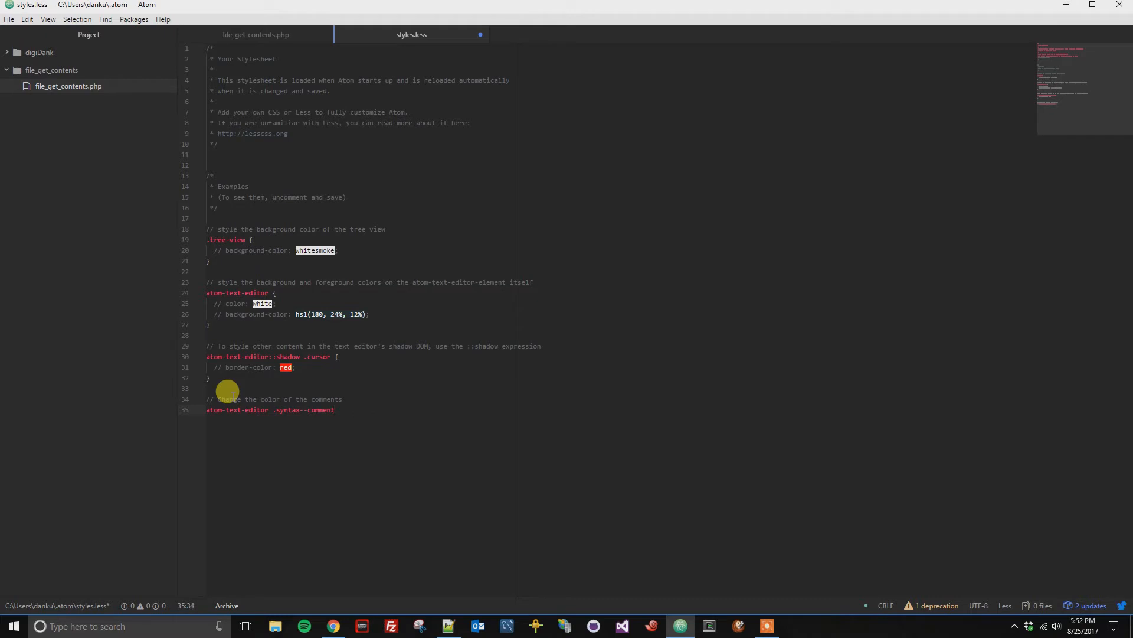
{"action": "type", "text": "{"}
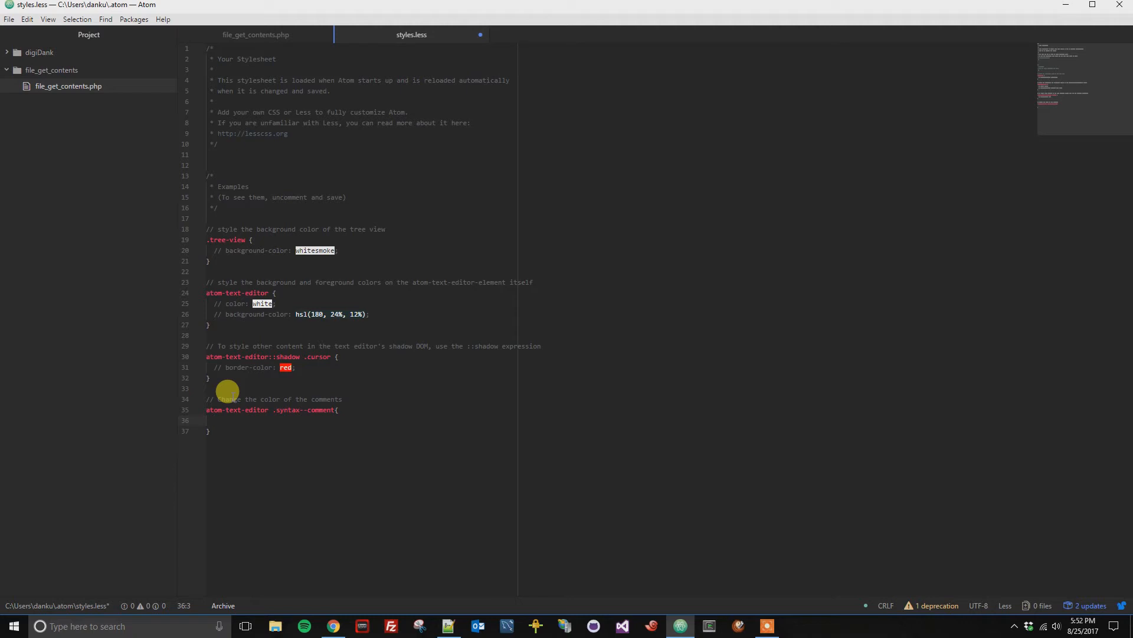
Step: Give the comment rule the declaration "color: #53FFA1;" and select the hex value
{"action": "left_click", "coordinate": [213, 420]}
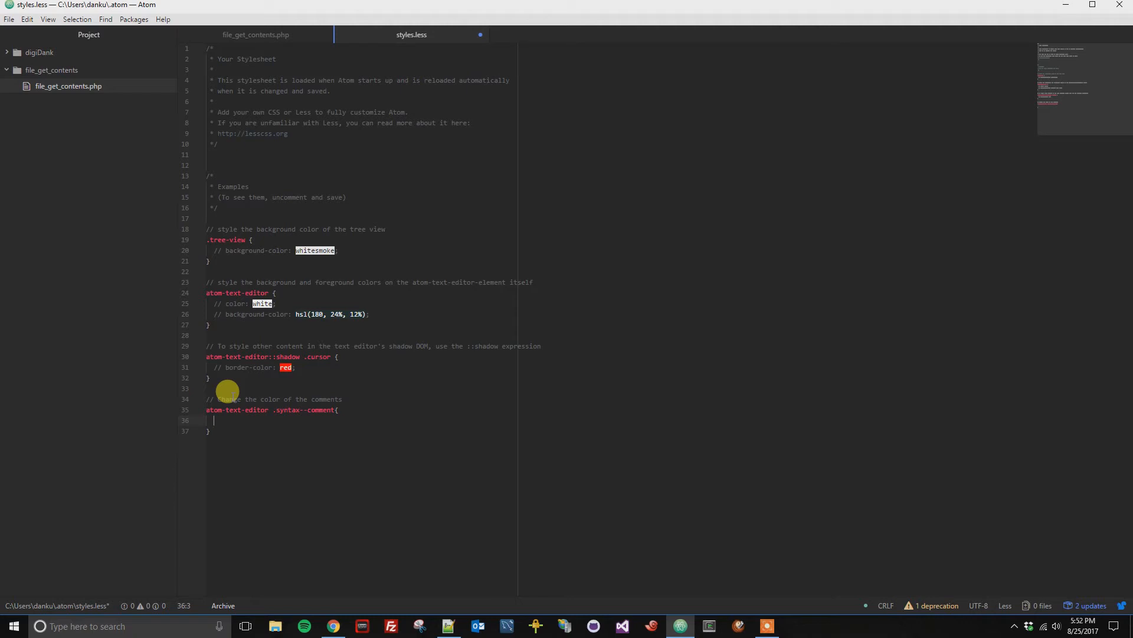
{"action": "type", "text": "color:"}
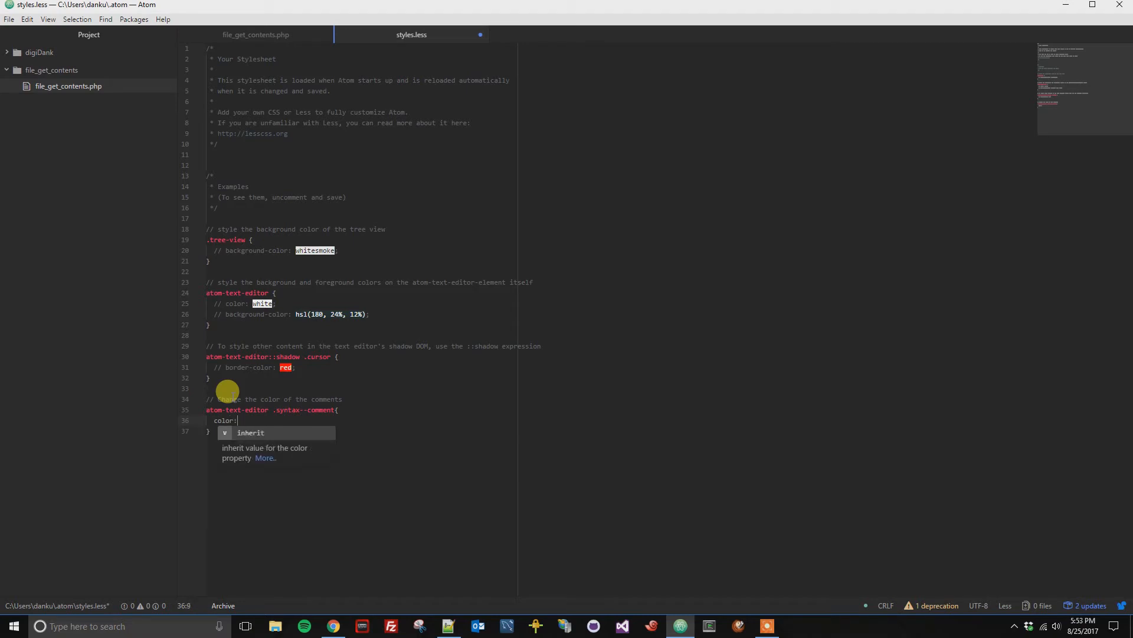
{"action": "type", "text": "#"}
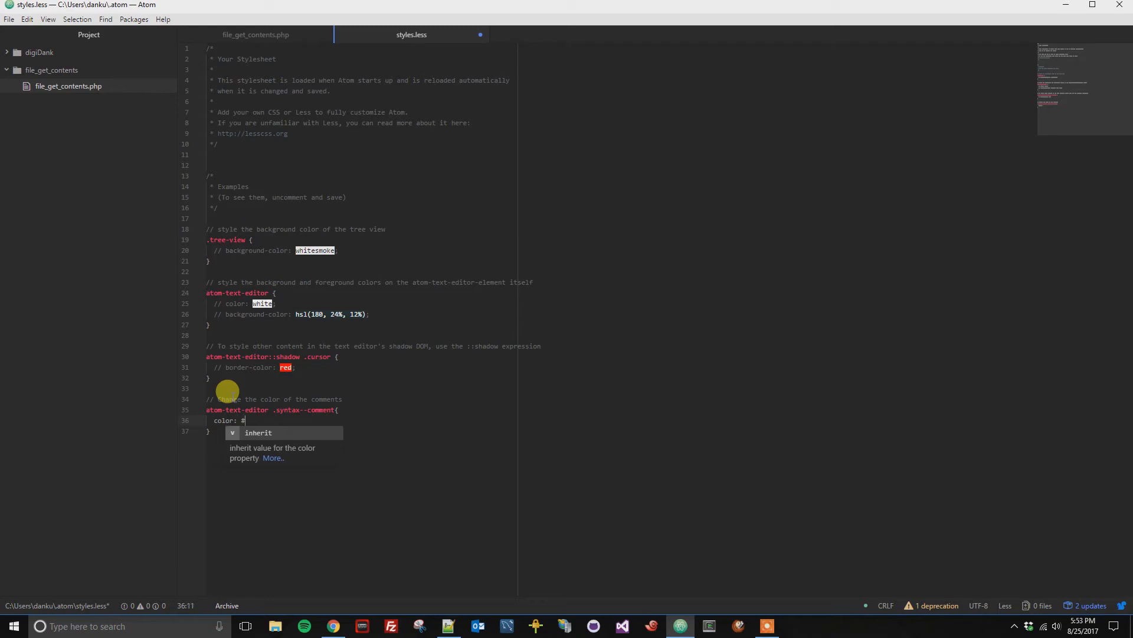
{"action": "type", "text": "53"}
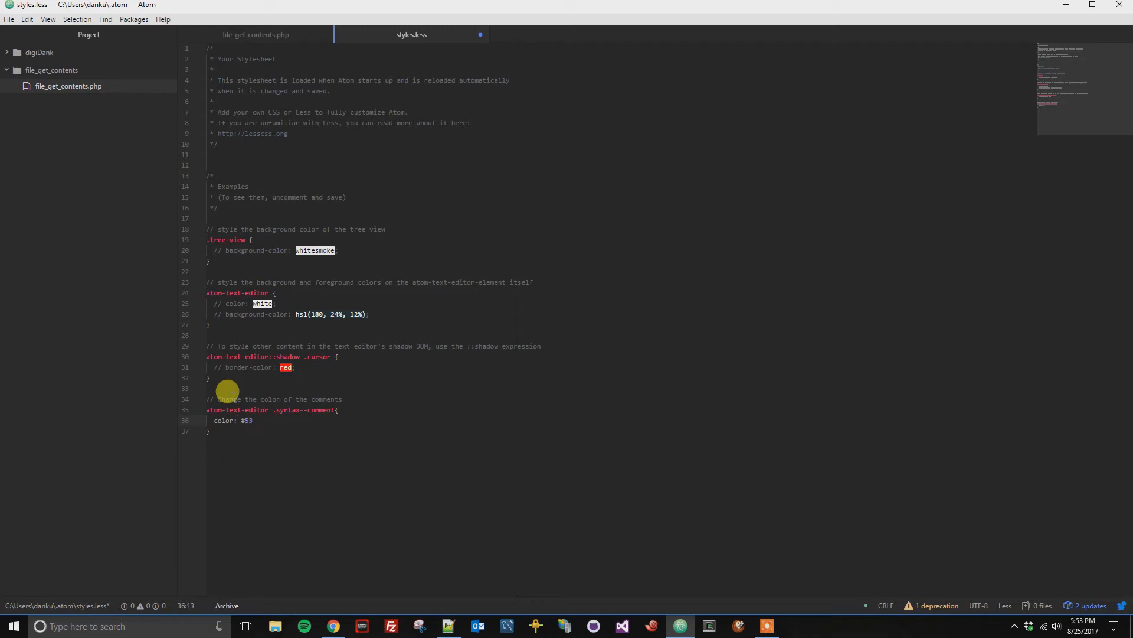
{"action": "type", "text": "FF"}
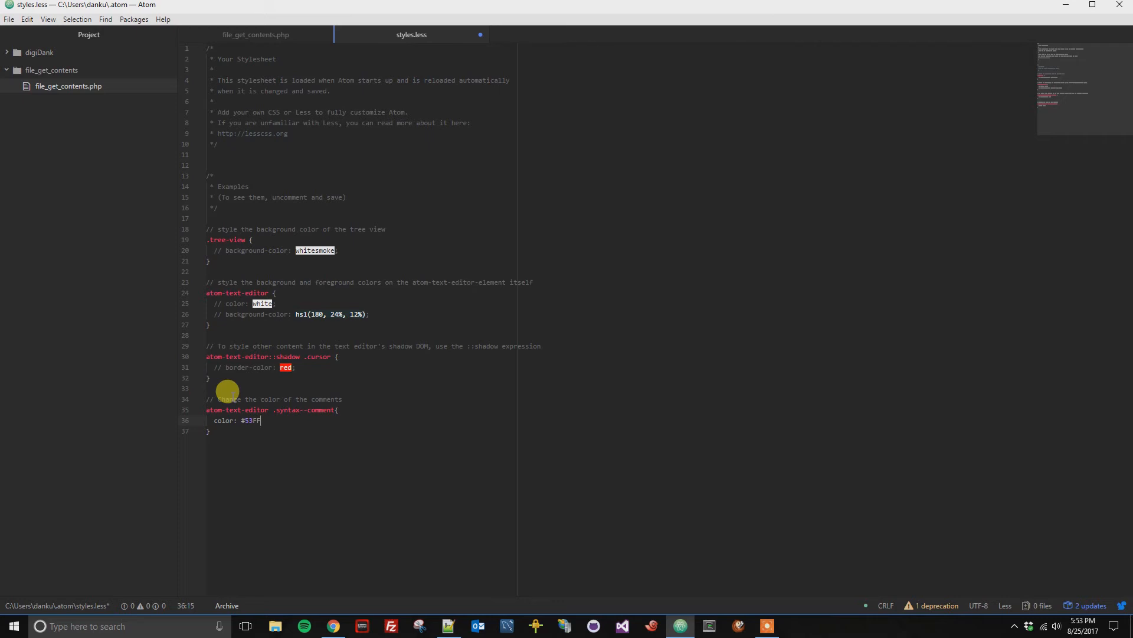
{"action": "type", "text": "A1"}
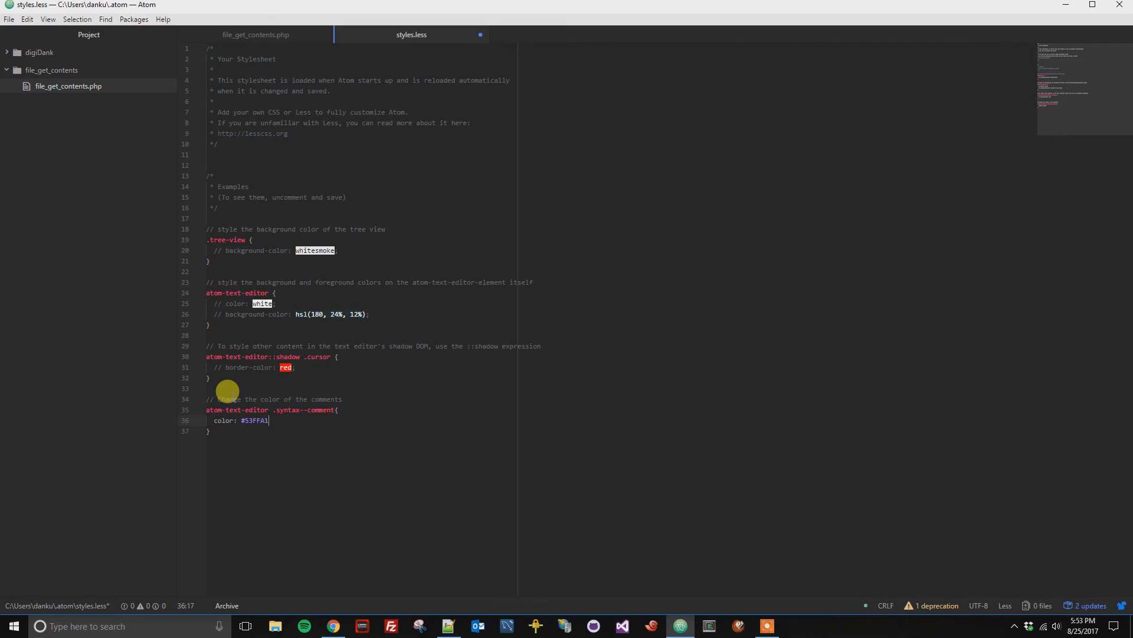
{"action": "type", "text": ";"}
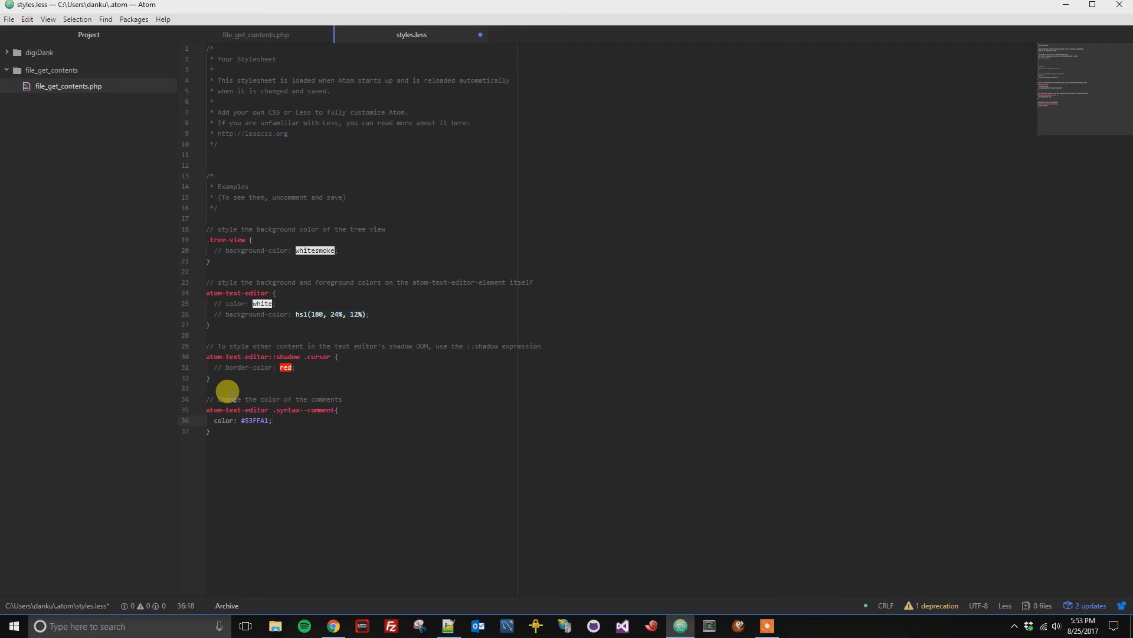
{"action": "double_click", "coordinate": [256, 420]}
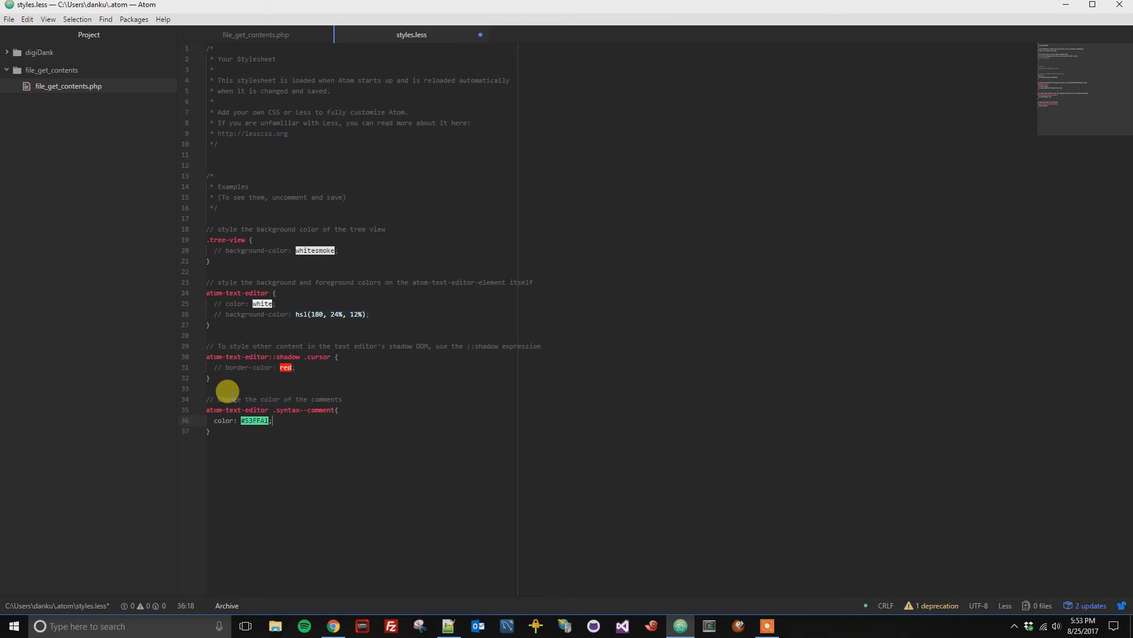
Step: Save styles.less and check that file_get_contents.php comments now render green
{"action": "key", "text": "ctrl+s"}
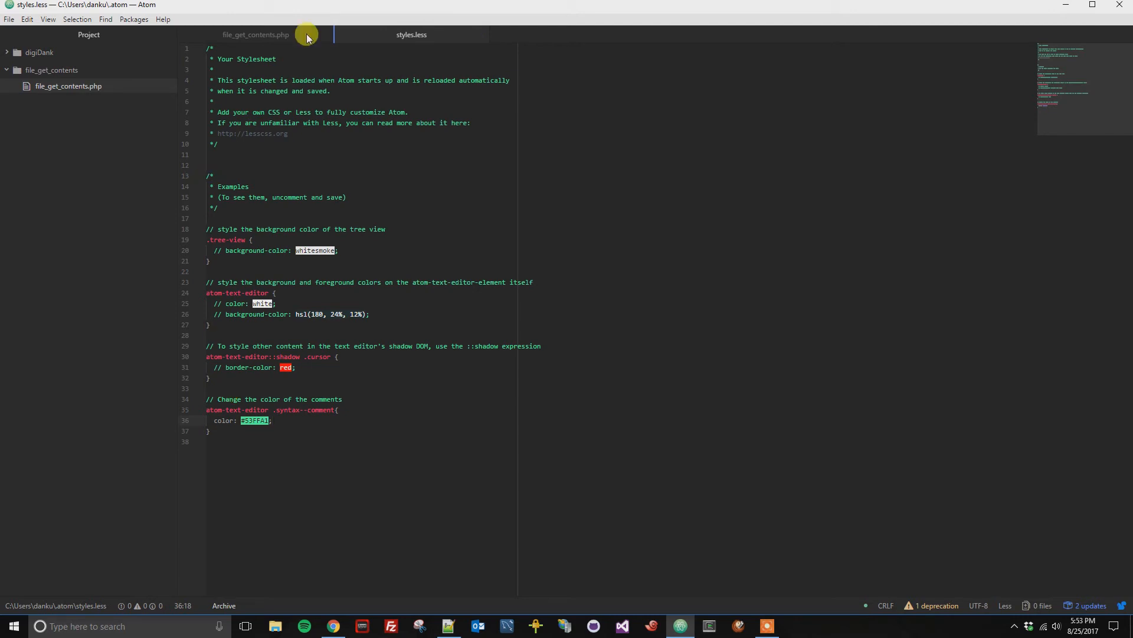
{"action": "left_click", "coordinate": [255, 35]}
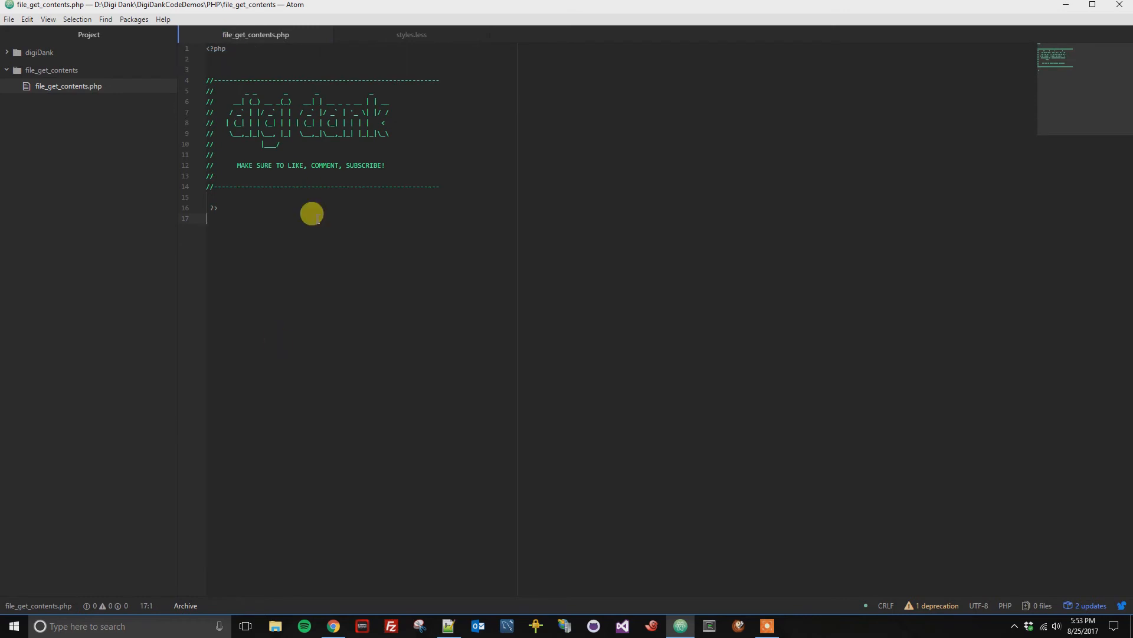
{"action": "mouse_move", "coordinate": [411, 34]}
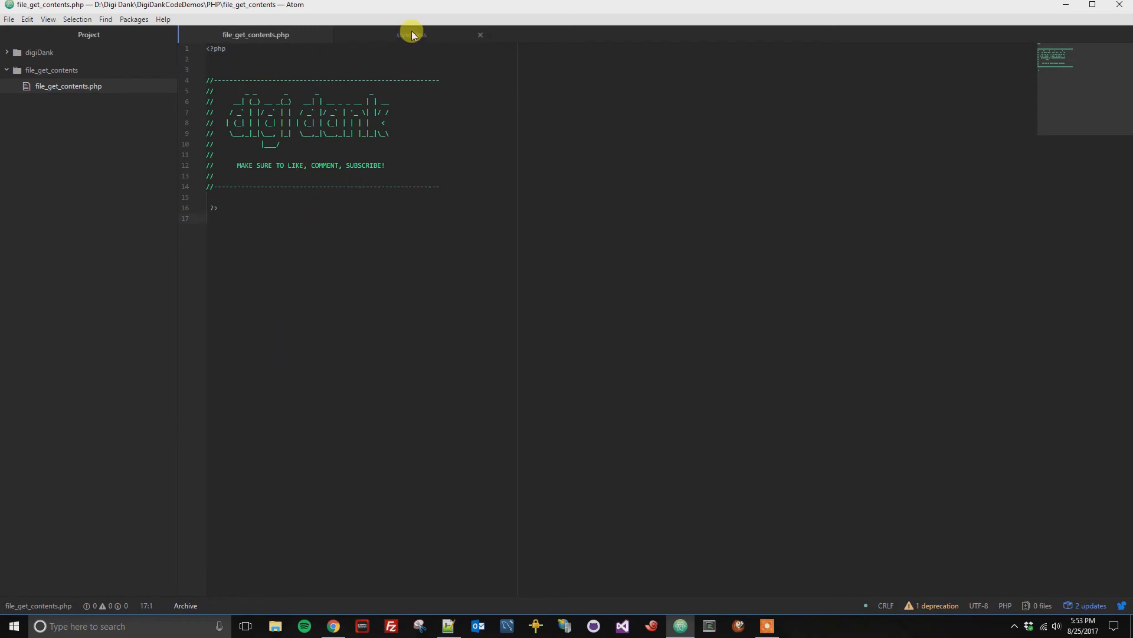
{"action": "left_click", "coordinate": [411, 34]}
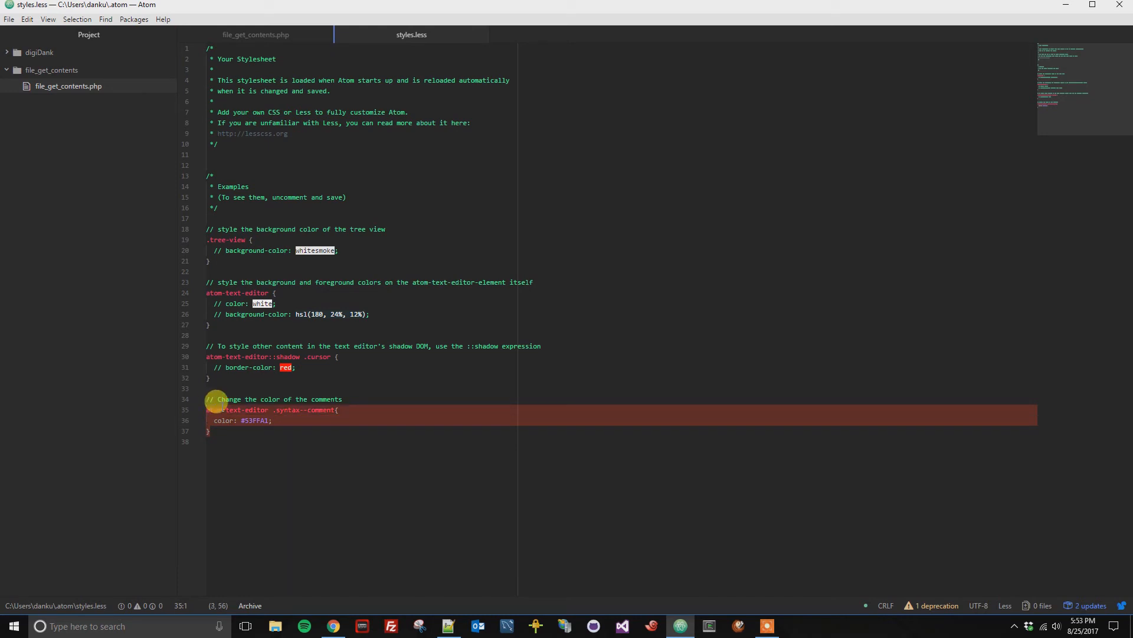
Step: Comment out the green comment rule with Ctrl+/ and save so comments return to grey
{"action": "key", "text": "ctrl+/"}
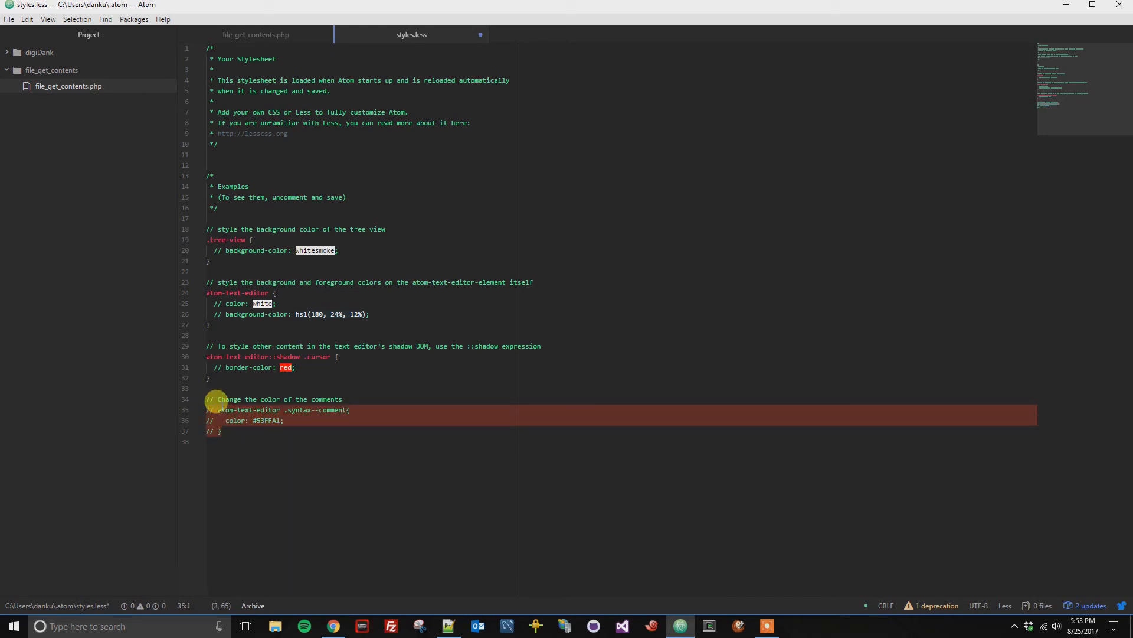
{"action": "key", "text": "ctrl+s"}
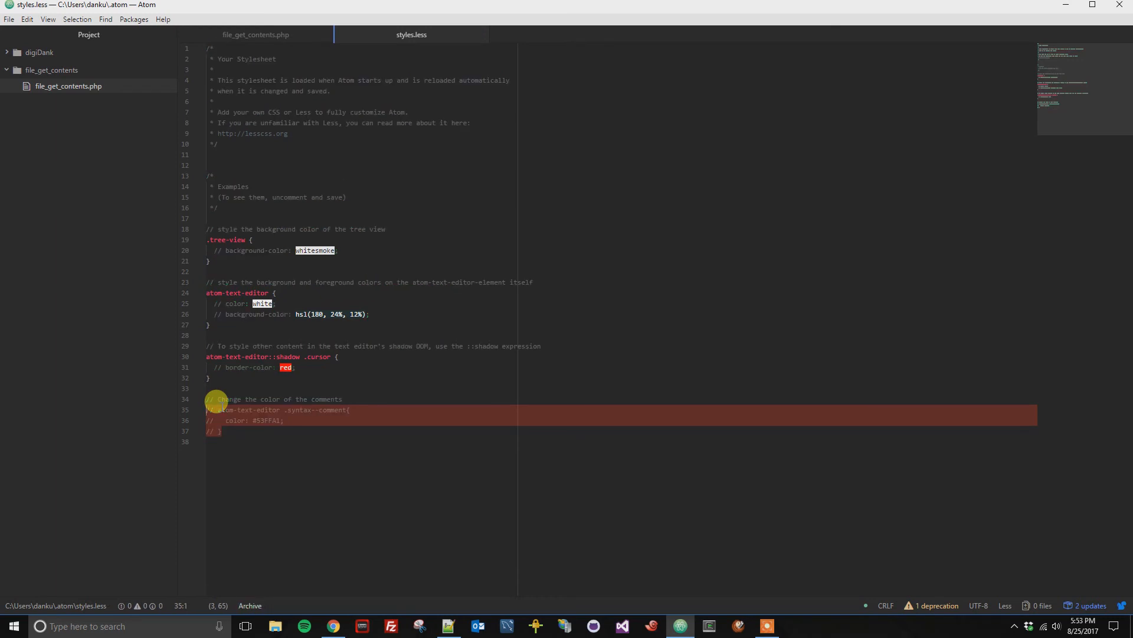